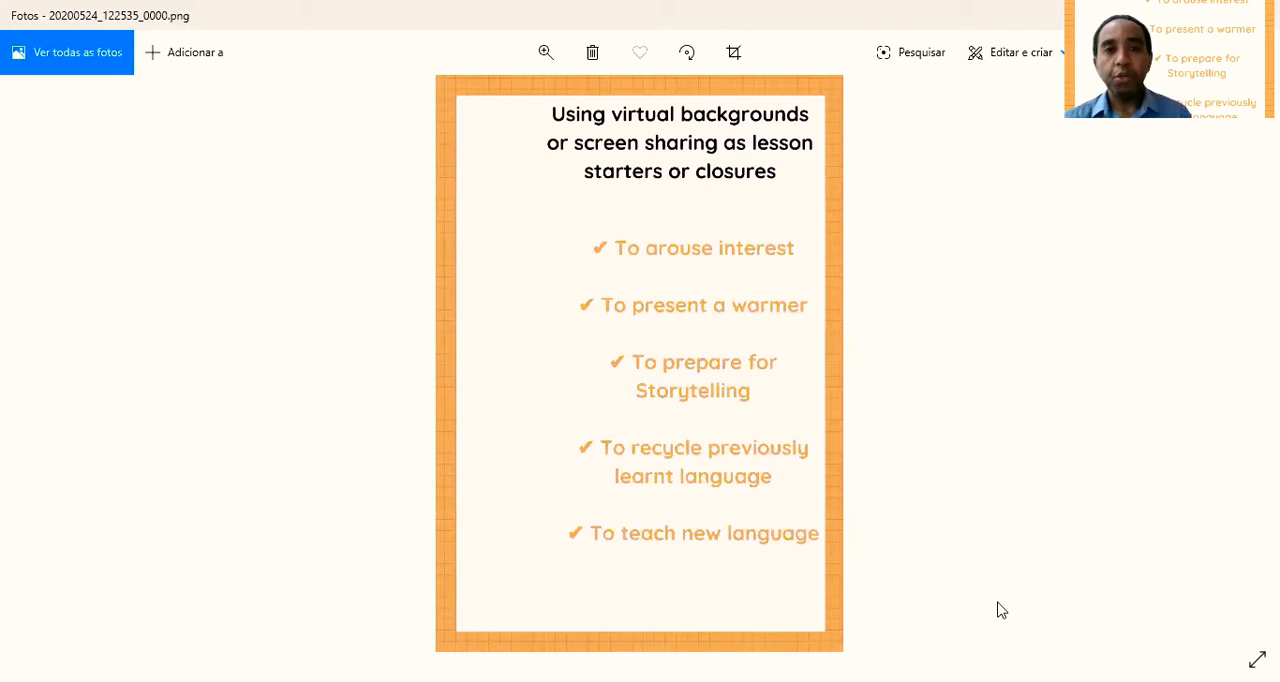
mouse_move(904, 298)
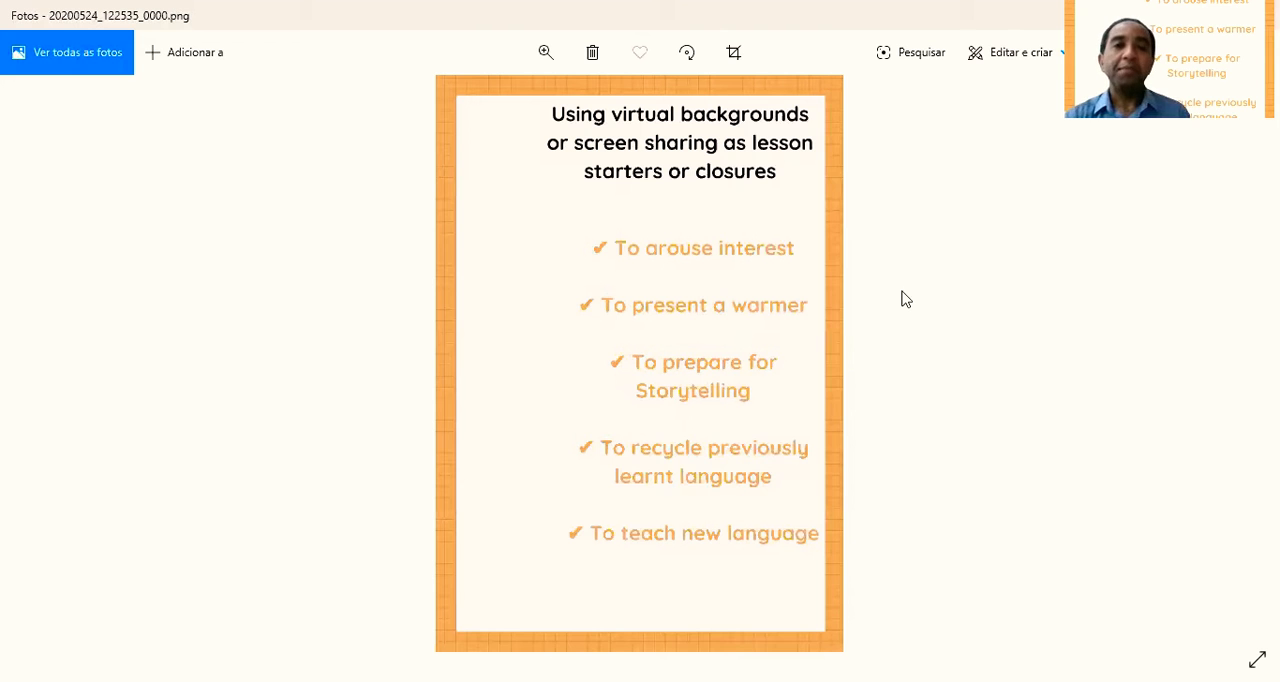